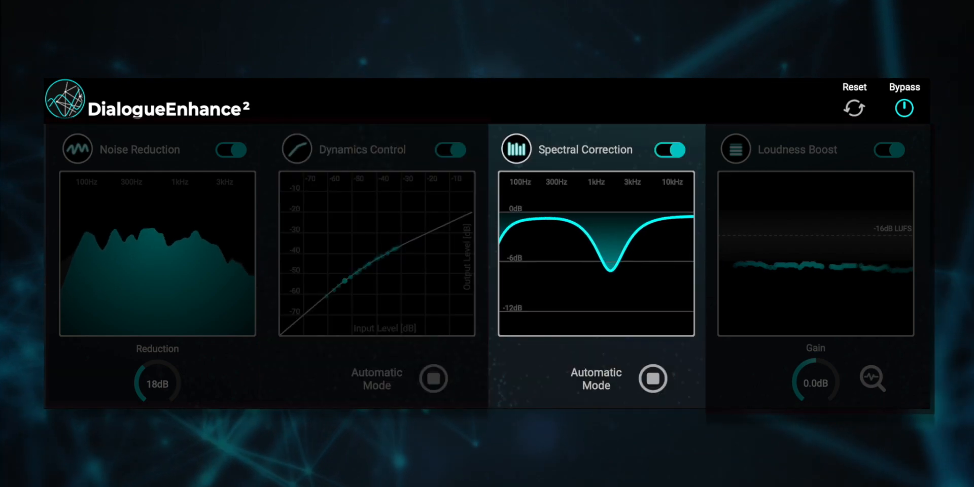
# Toggle the global bypass to compare the original audio against the processed signal.
pyautogui.click(736, 149)
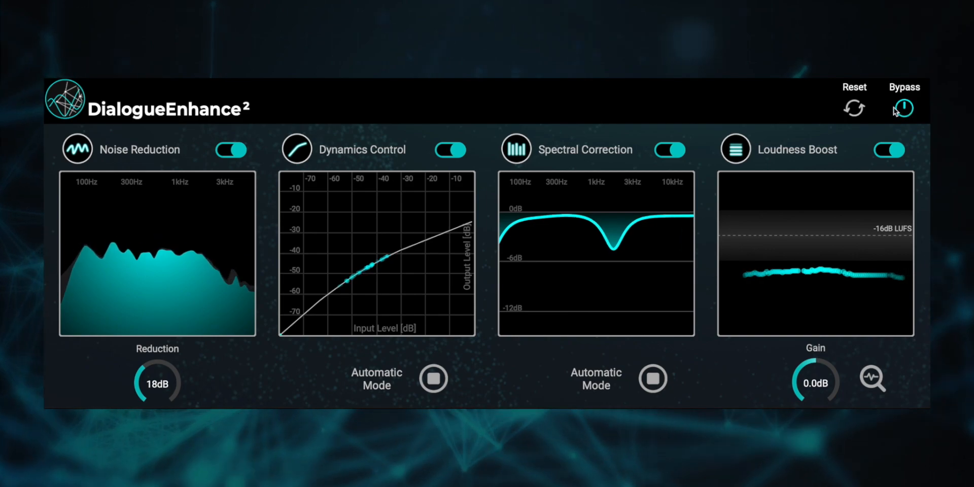
pyautogui.click(903, 108)
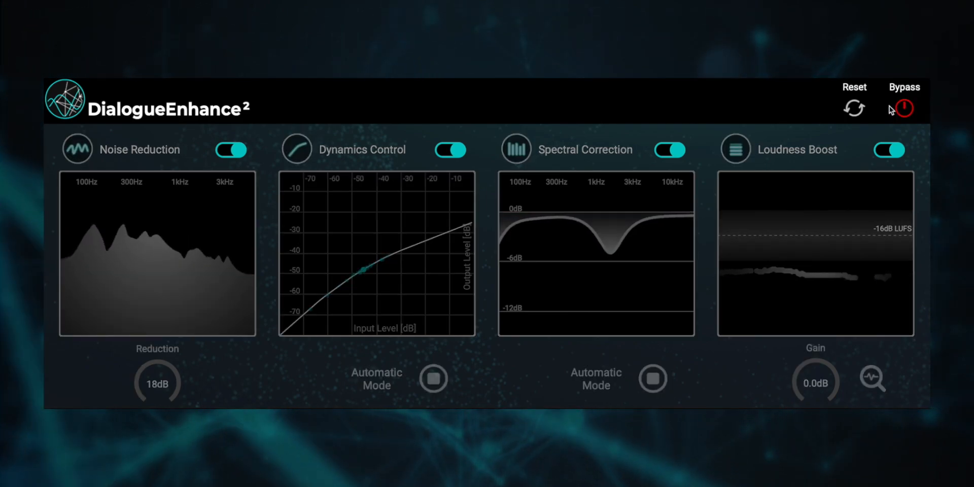
pyautogui.click(904, 109)
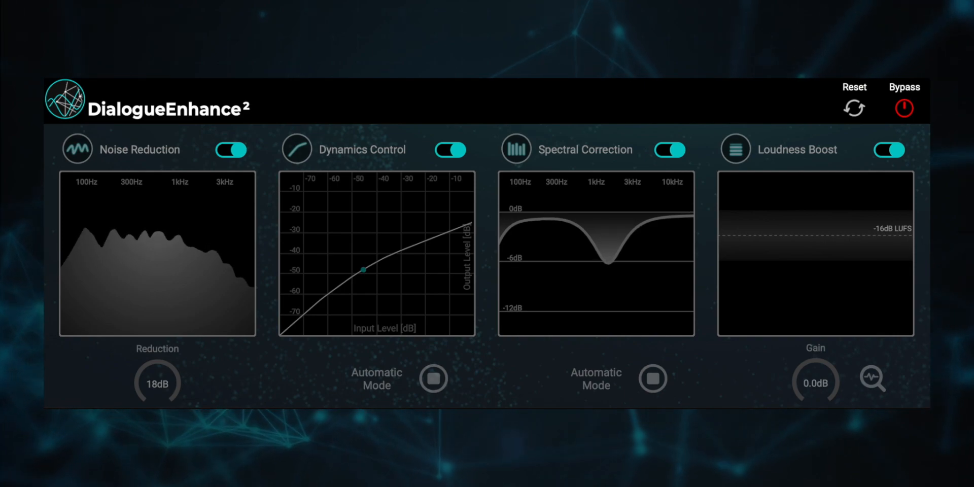
pyautogui.click(904, 109)
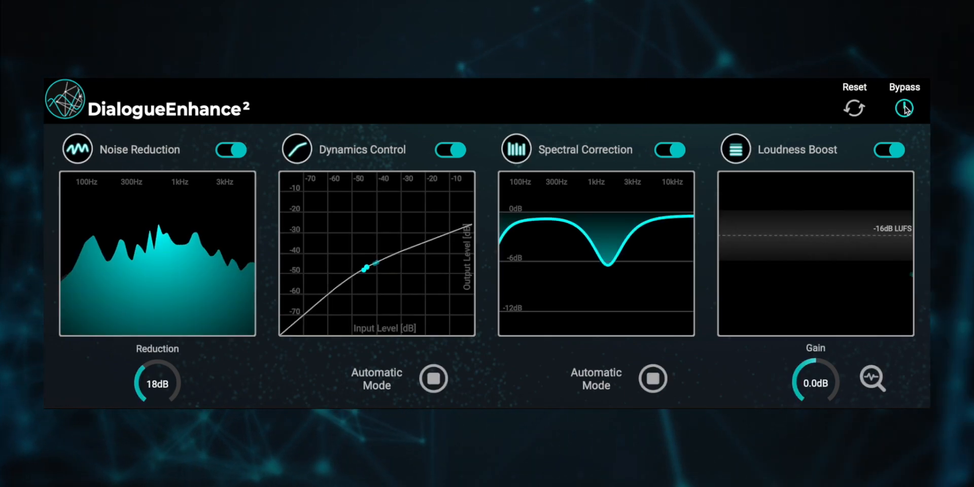
pyautogui.click(904, 108)
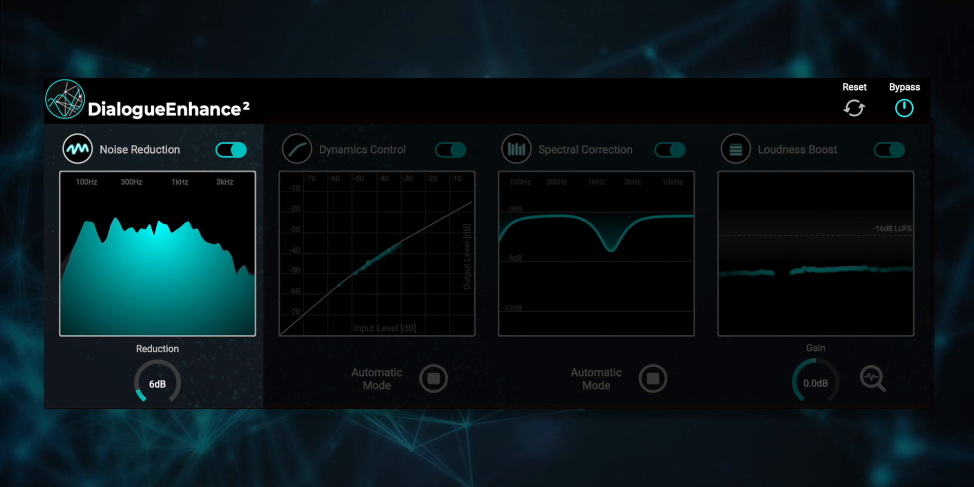
# Raise the Noise Reduction amount from 6 dB to about 20 dB.
pyautogui.moveTo(157, 384); pyautogui.dragTo(159, 372)
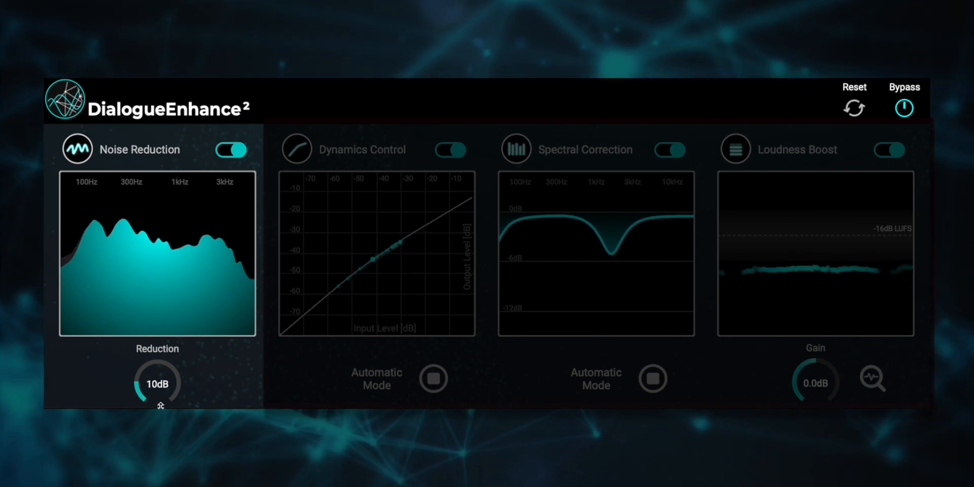
pyautogui.moveTo(157, 383); pyautogui.dragTo(164, 369)
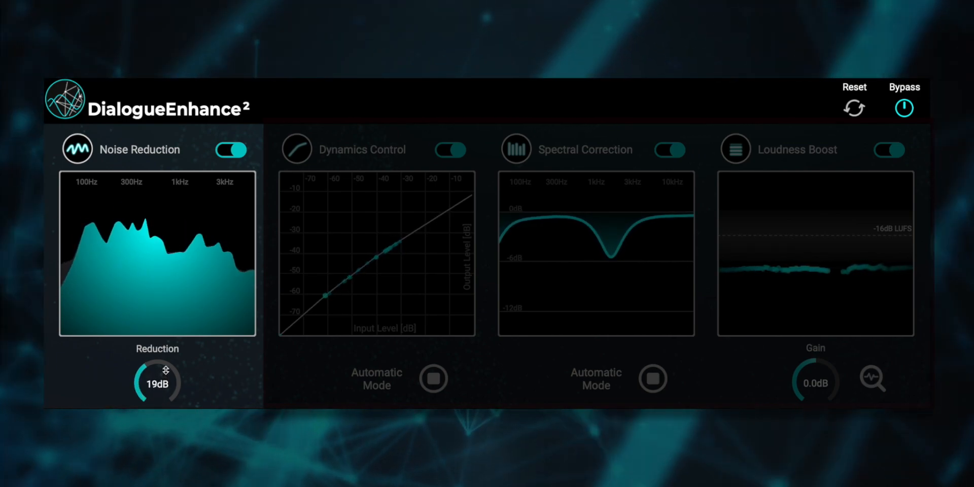
pyautogui.moveTo(157, 384); pyautogui.dragTo(162, 373)
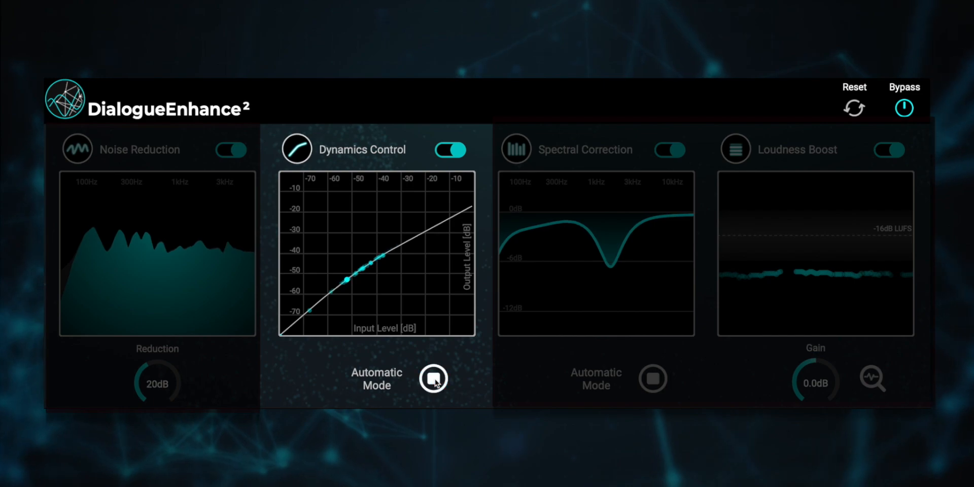
# Switch Dynamics Control out of Automatic Mode so it uses fixed compression settings.
pyautogui.click(433, 378)
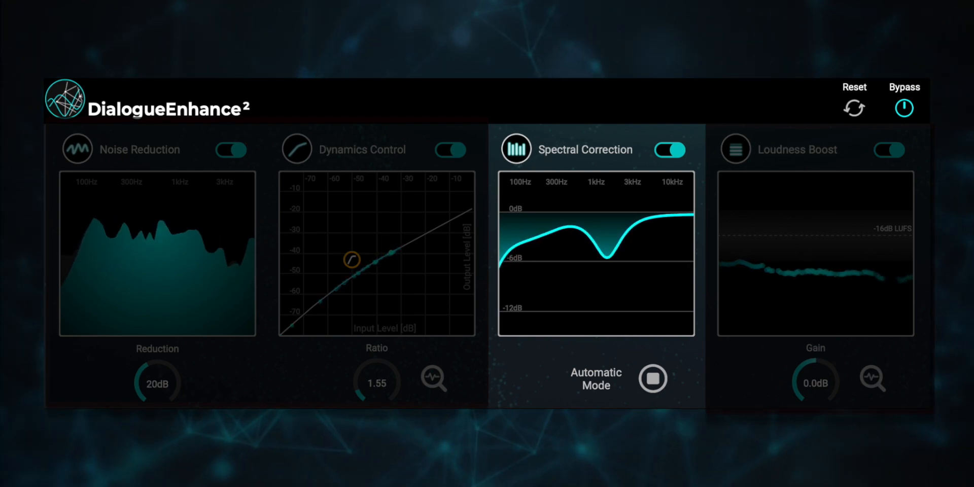
# Switch Spectral Correction to a fixed three-band EQ curve with 2.95 dB make-up gain.
pyautogui.click(652, 379)
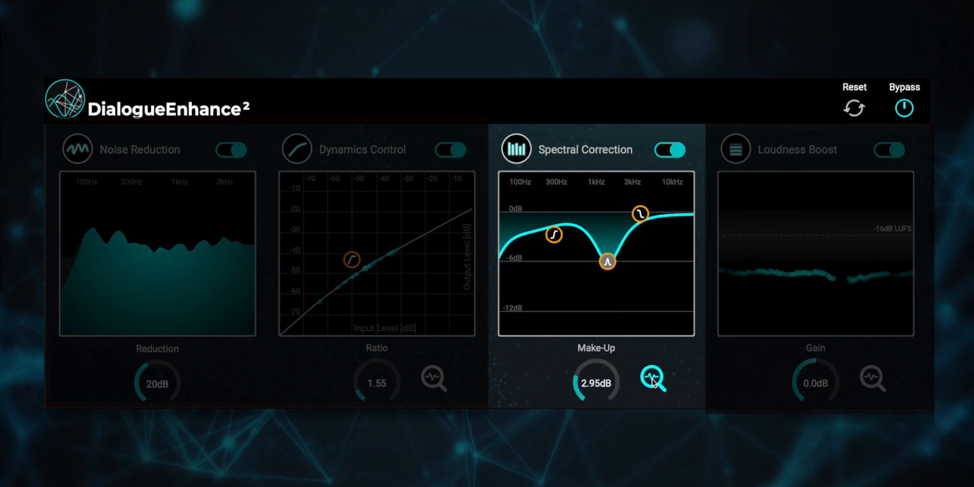
pyautogui.click(653, 378)
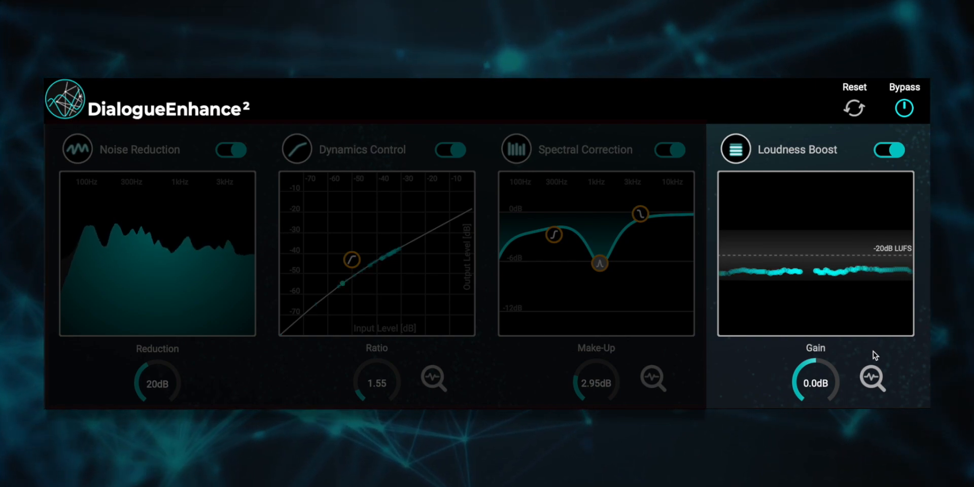
# Lock Loudness Boost gain at a fixed 2.3 dB for the -20 LUFS target.
pyautogui.click(872, 377)
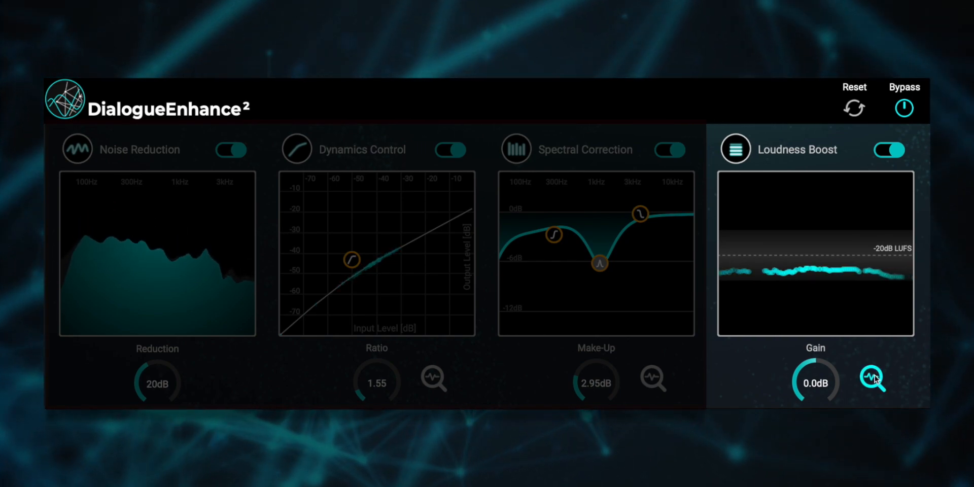
pyautogui.click(872, 378)
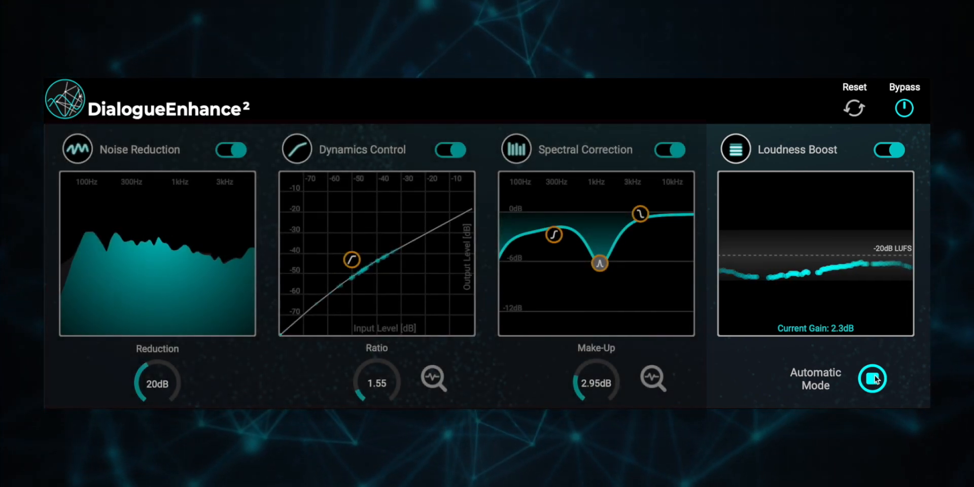
pyautogui.click(873, 379)
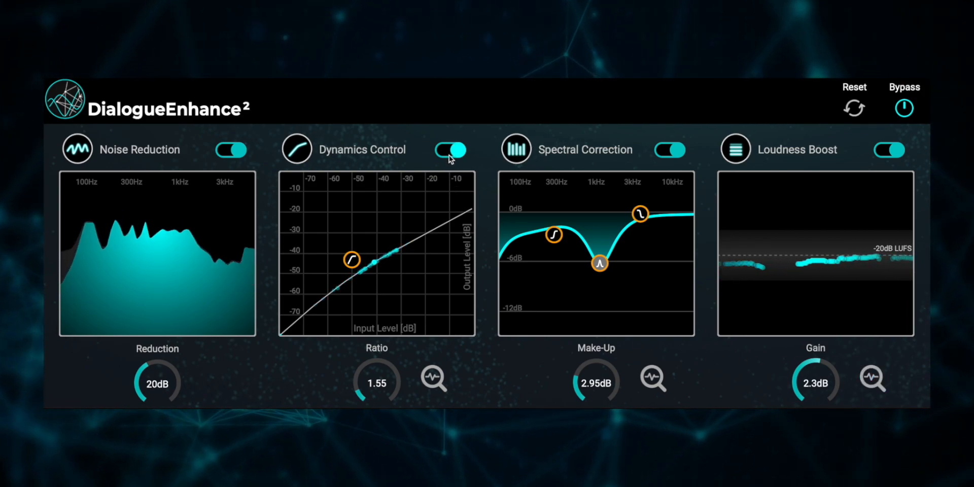
# Power off the Dynamics Control and Loudness Boost modules.
pyautogui.click(448, 150)
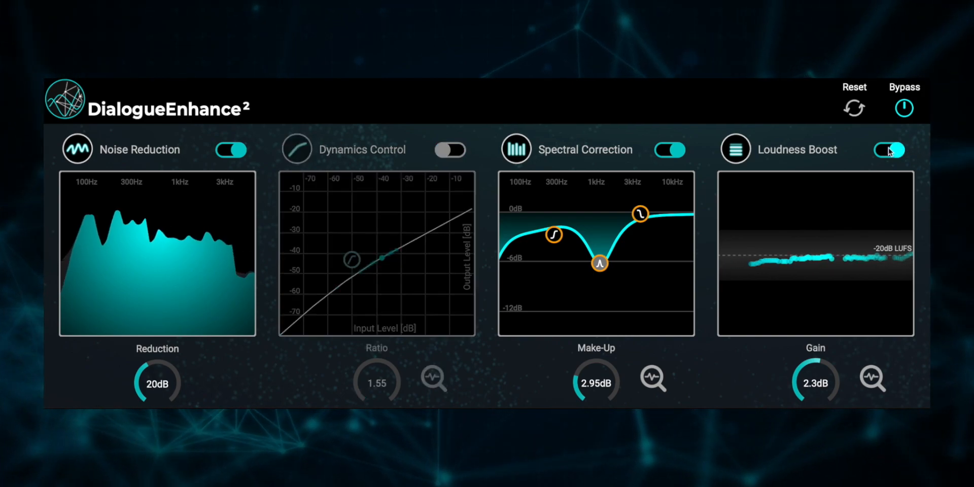
pyautogui.click(888, 150)
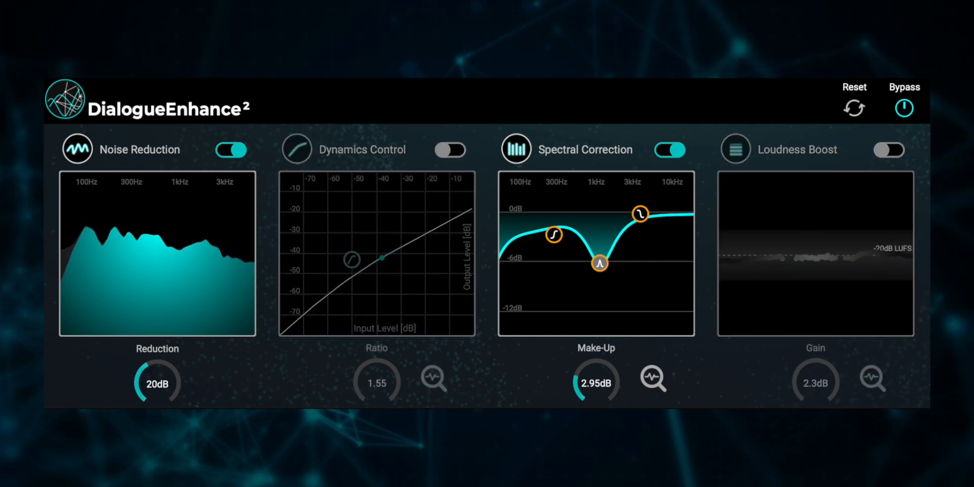